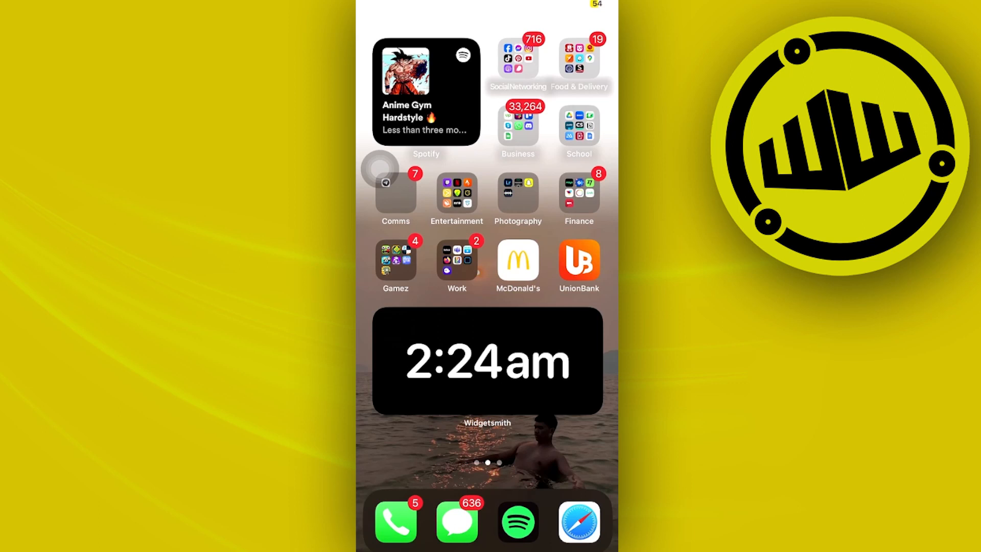
- Reveal Control Center from the top-right corner to confirm Wi-Fi and Bluetooth are on
left_click(518, 59)
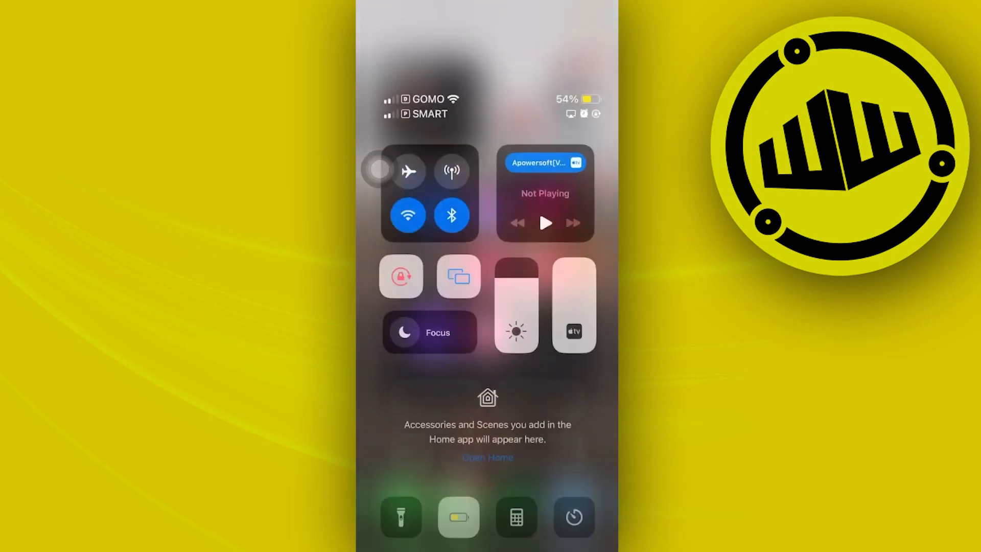
scroll("down", 3)
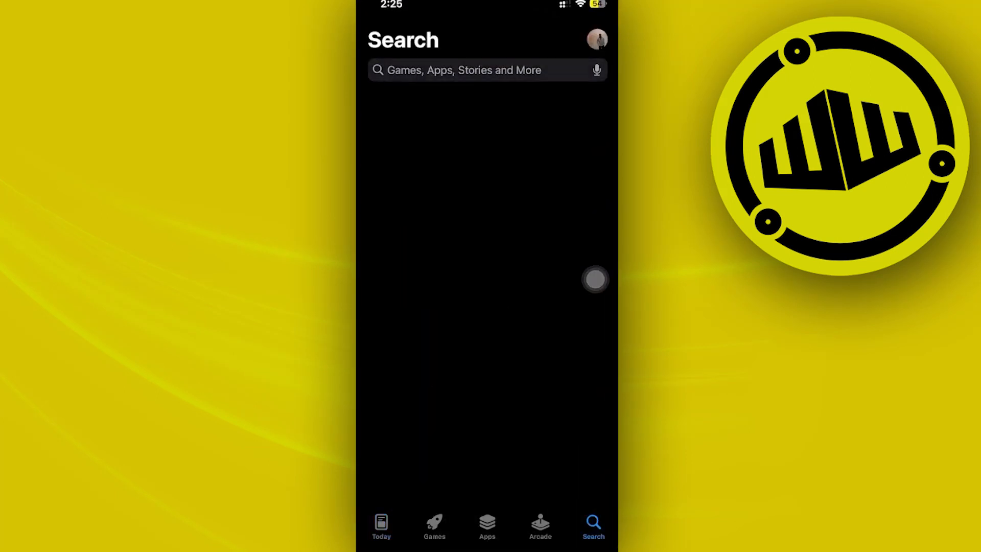
- Search the App Store for YouTube by entering 'yourube' in the search field
type("yourube")
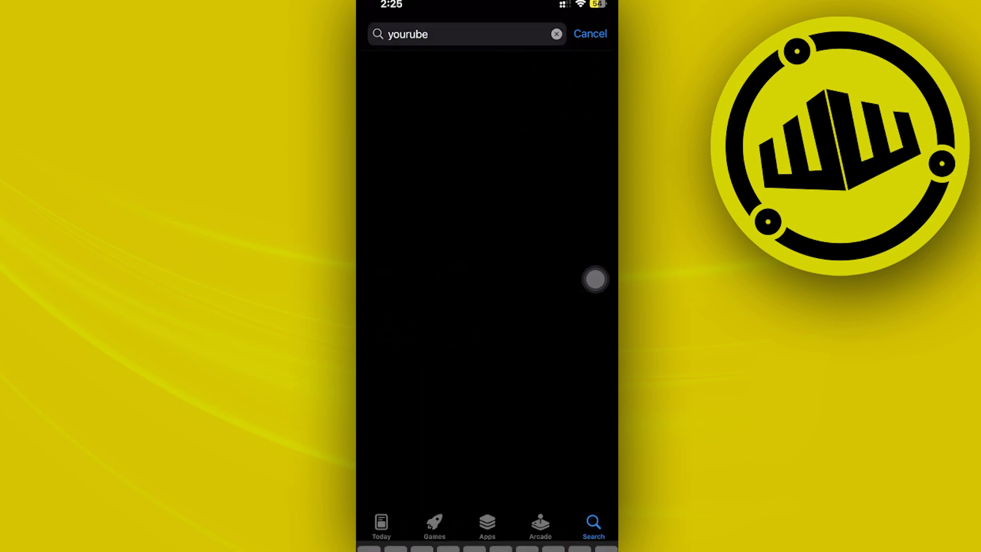